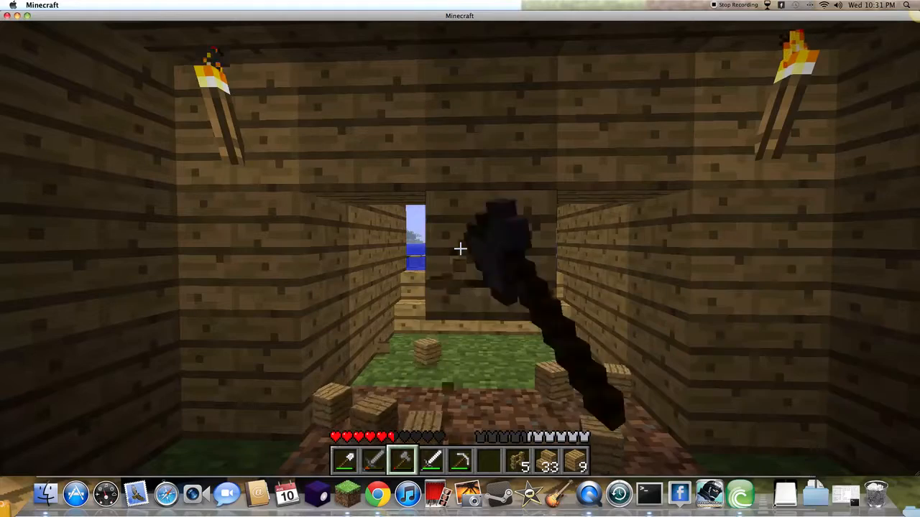
mouse_move(460, 259)
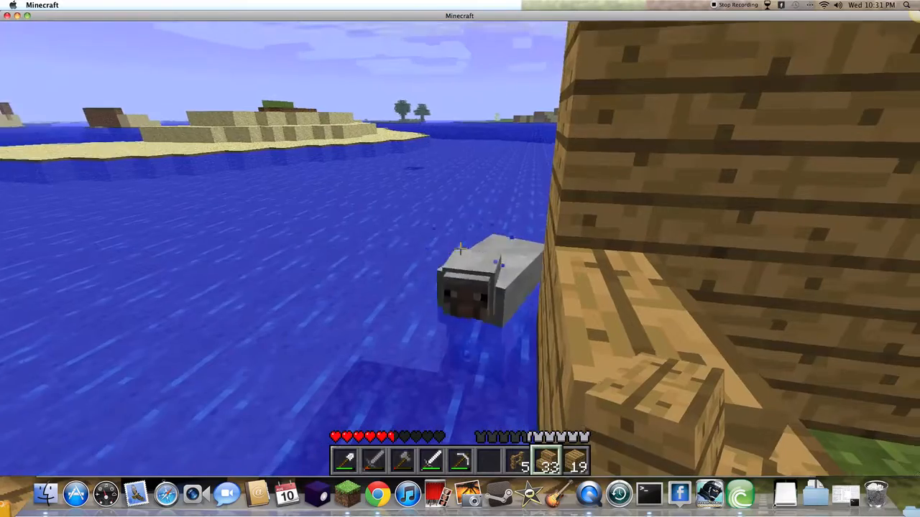
mouse_move(460, 258)
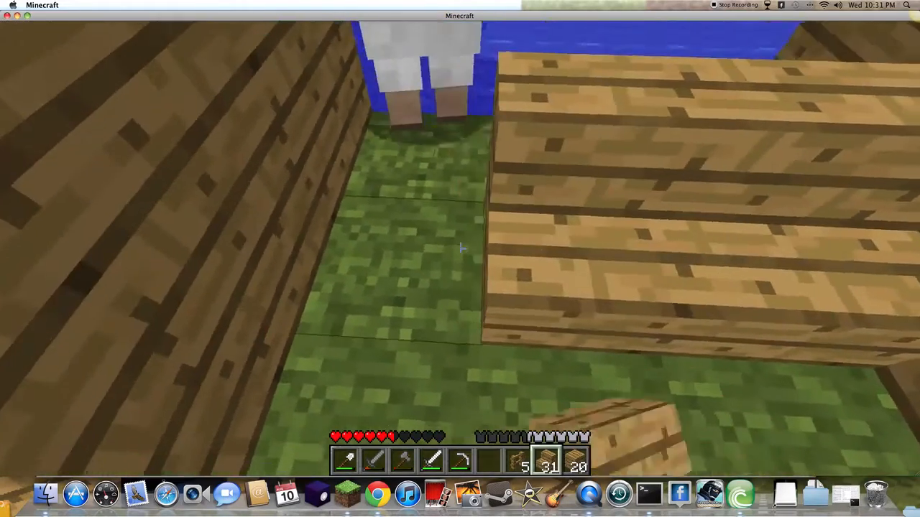
mouse_move(460, 259)
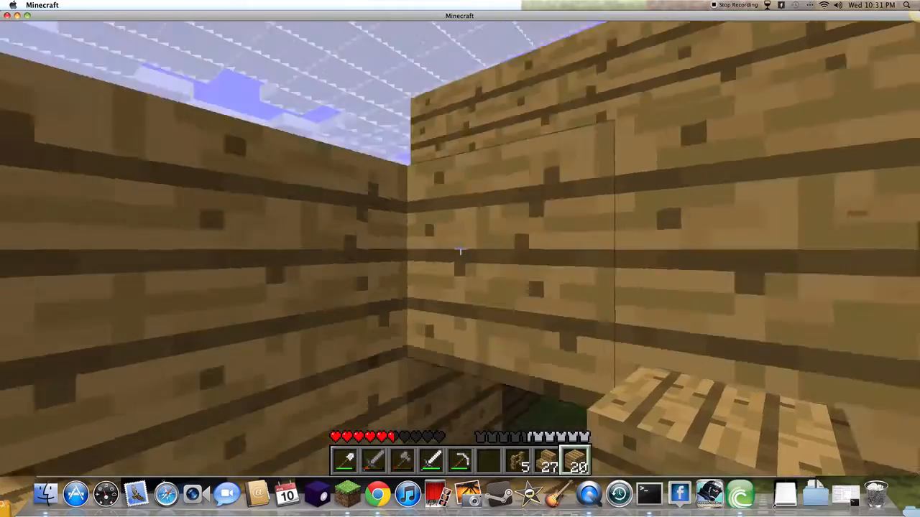
mouse_move(460, 259)
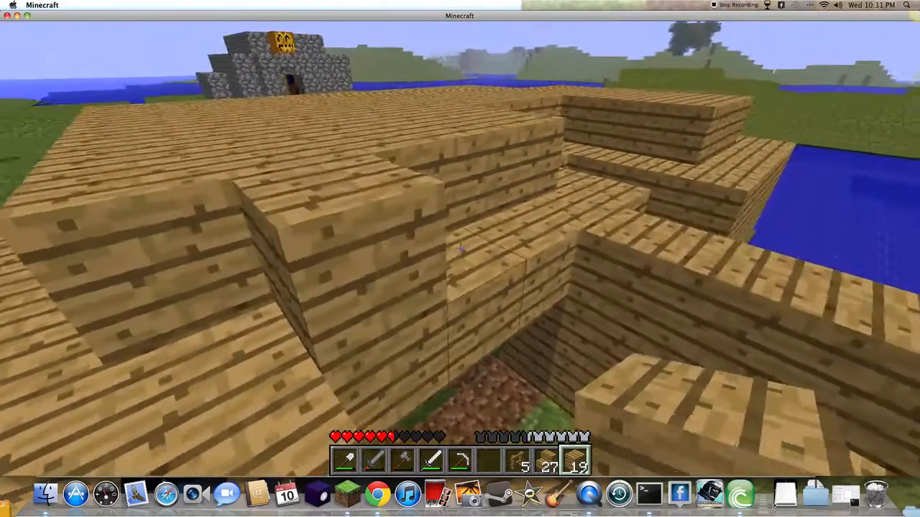
mouse_move(460, 259)
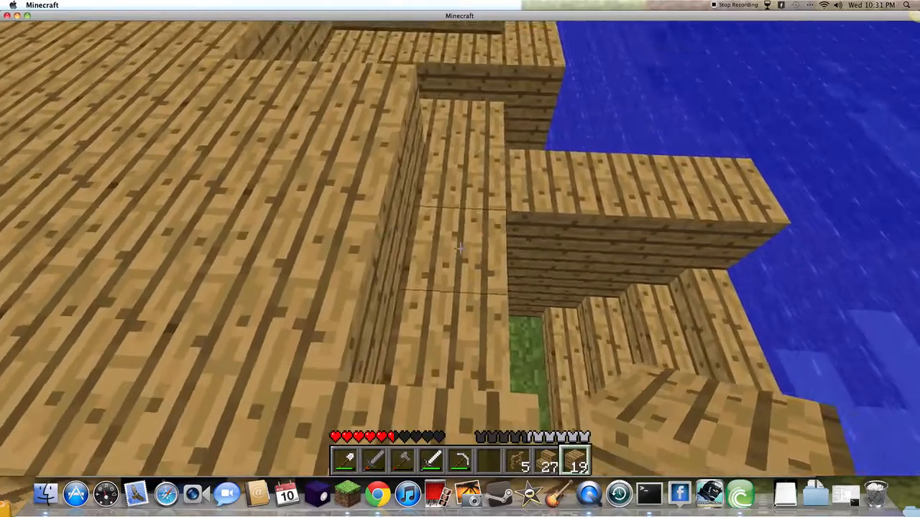
mouse_move(460, 252)
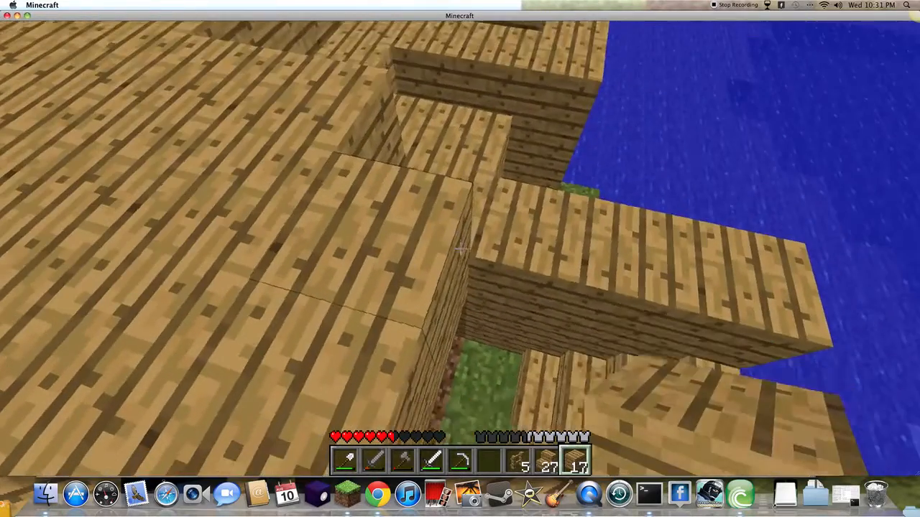
mouse_move(460, 259)
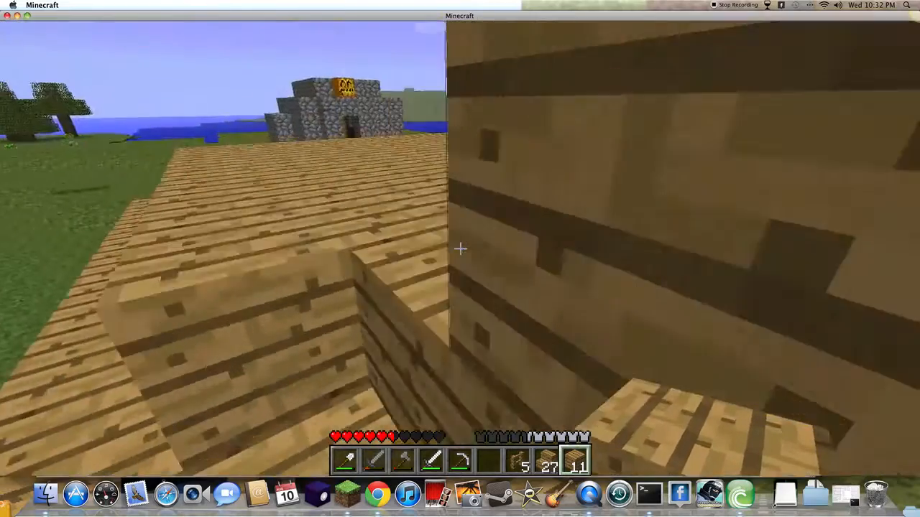
mouse_move(460, 250)
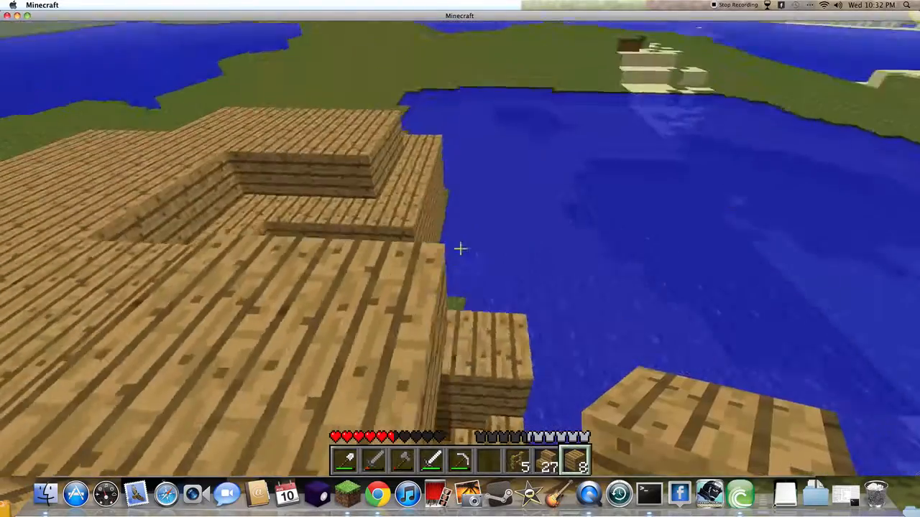
mouse_move(460, 248)
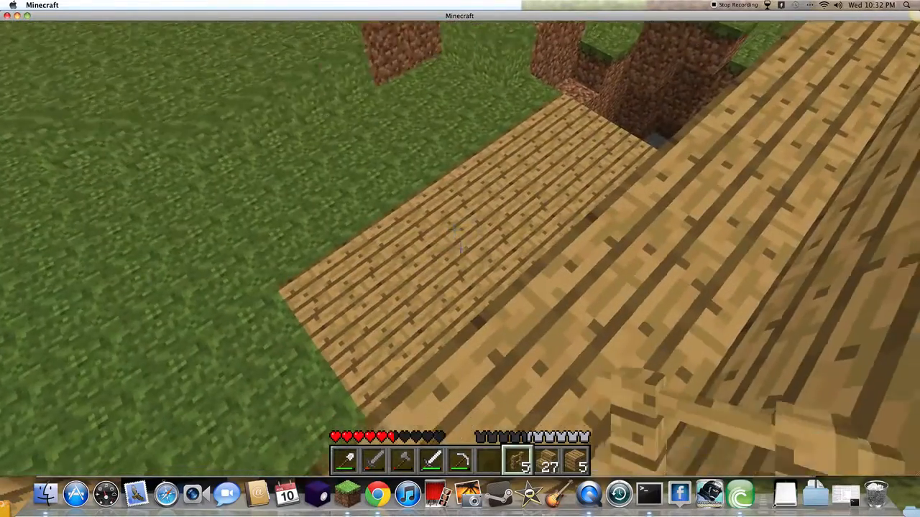
mouse_move(460, 259)
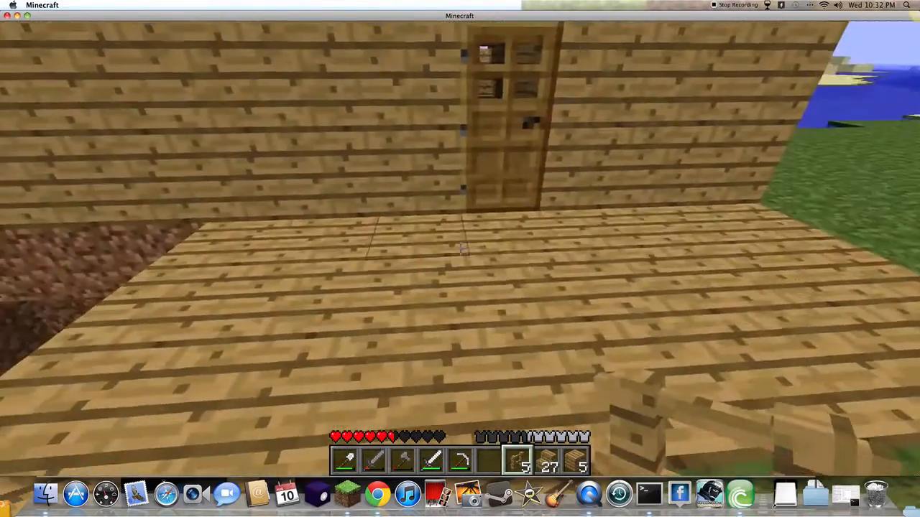
mouse_move(460, 259)
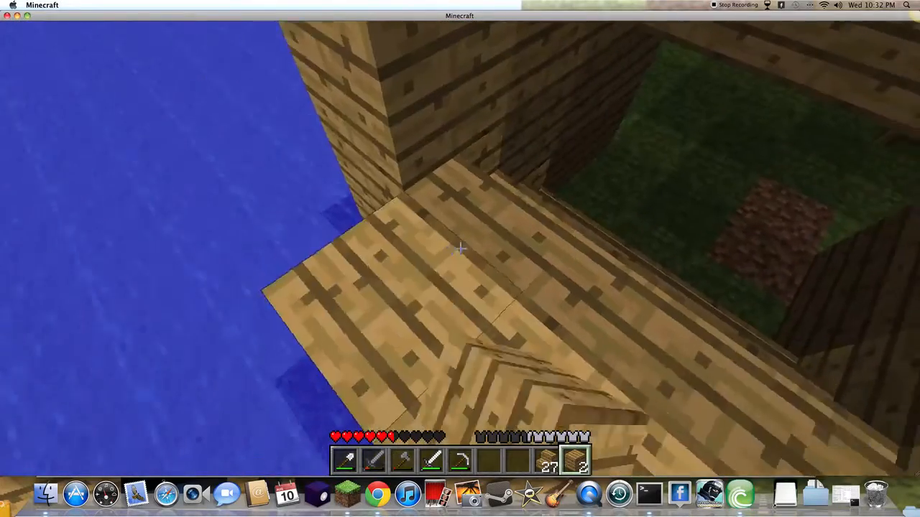
mouse_move(459, 251)
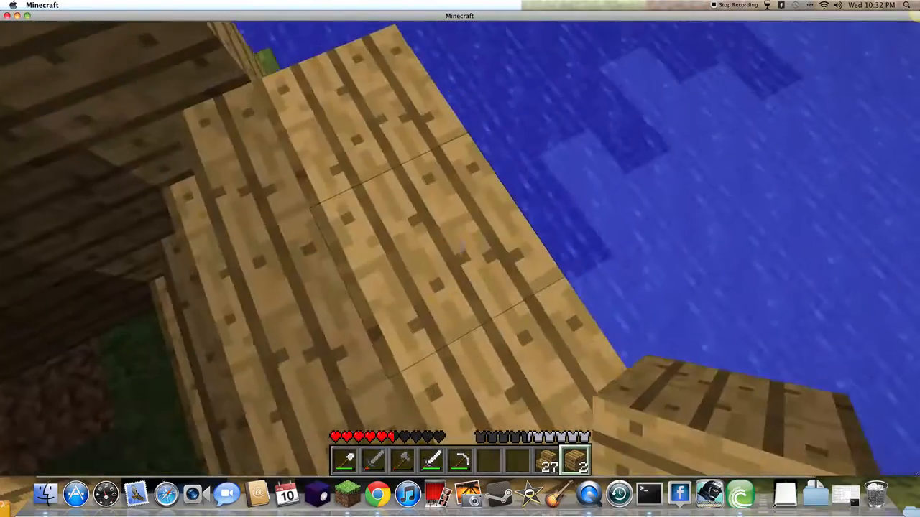
Step: Plant saplings across the meadow beyond the hut, then pause and return to the game
key("e")
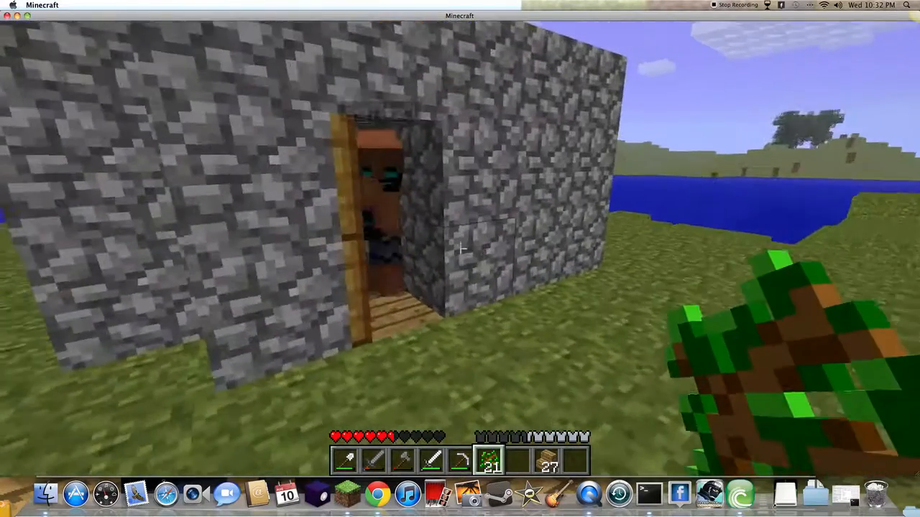
mouse_move(460, 252)
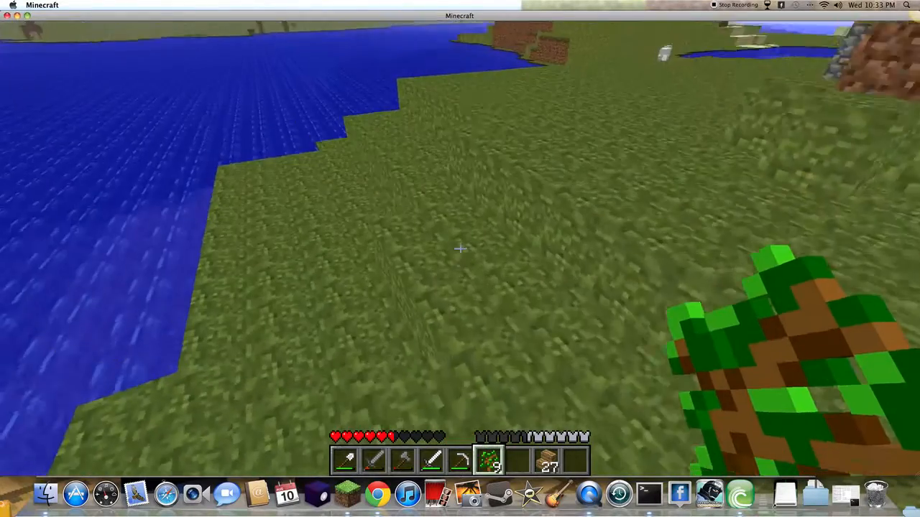
mouse_move(459, 259)
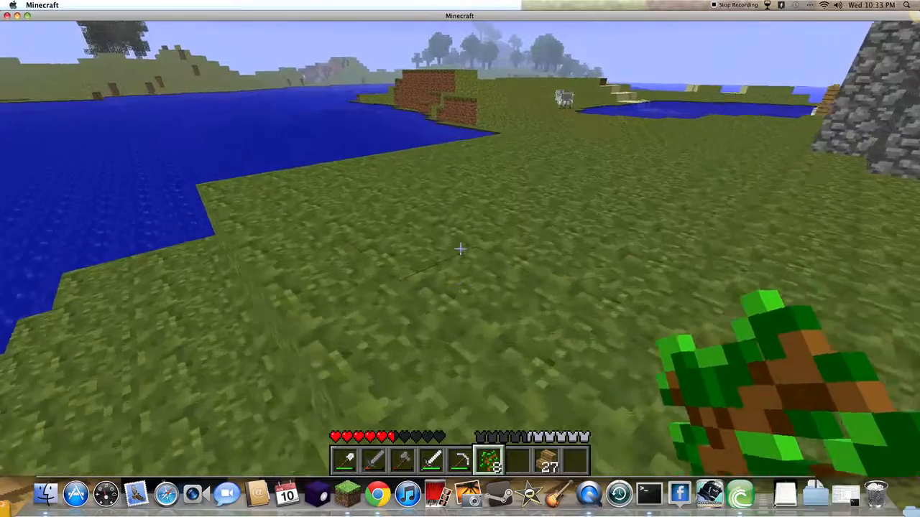
mouse_move(460, 248)
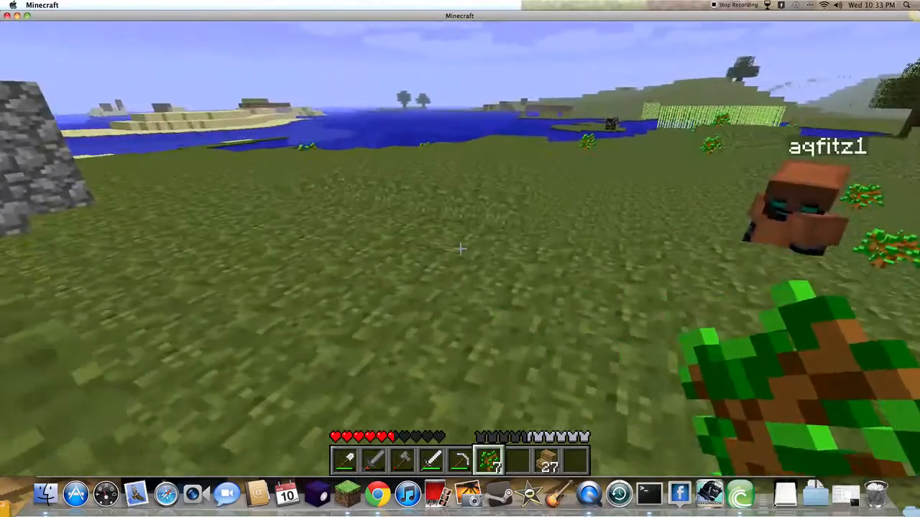
mouse_move(460, 249)
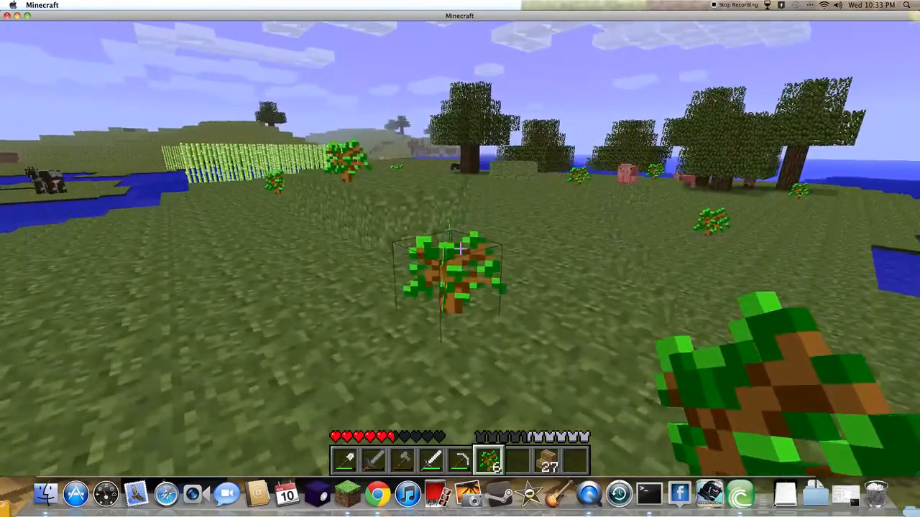
key("Escape")
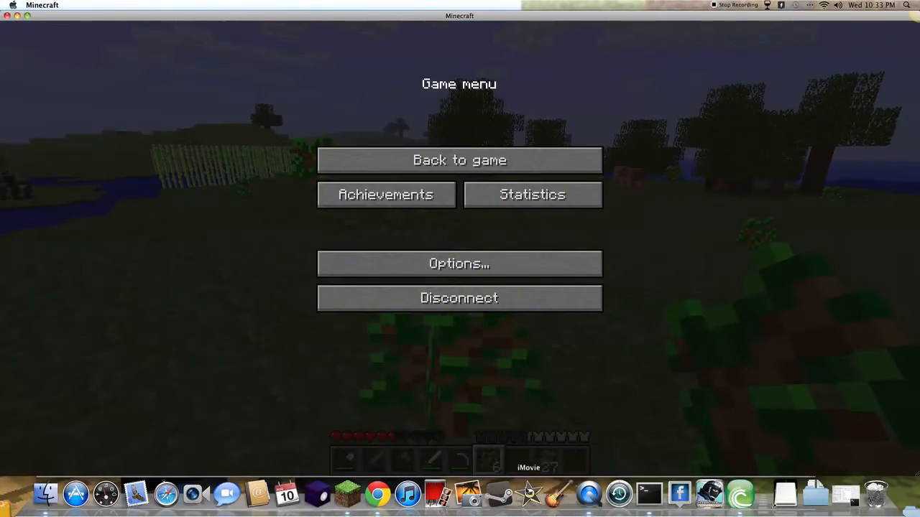
left_click(376, 494)
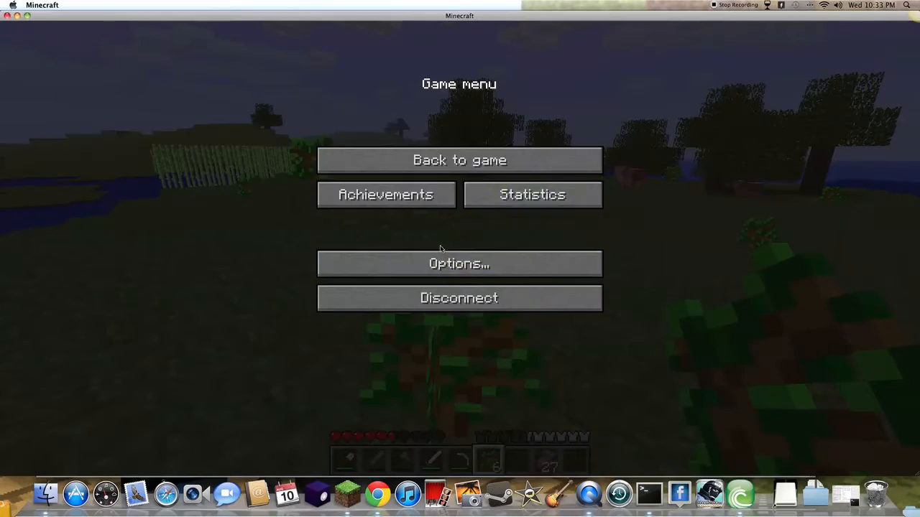
left_click(459, 159)
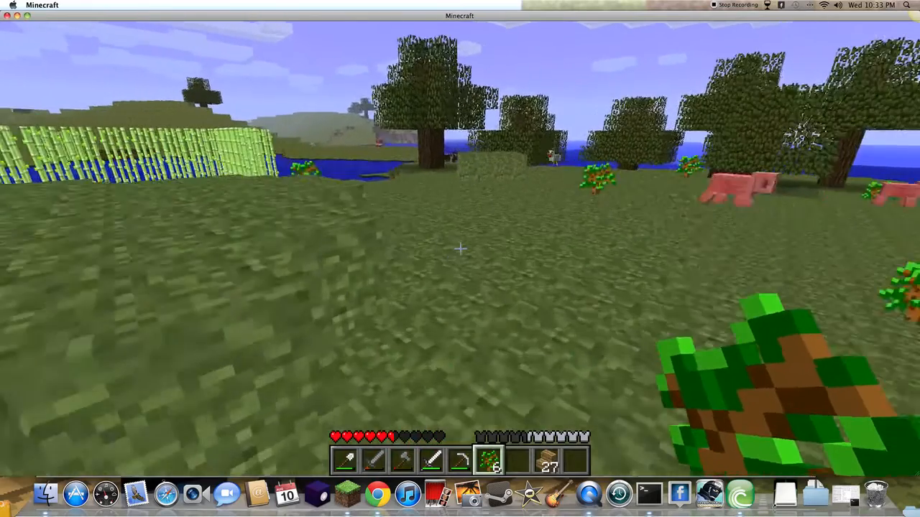
mouse_move(460, 259)
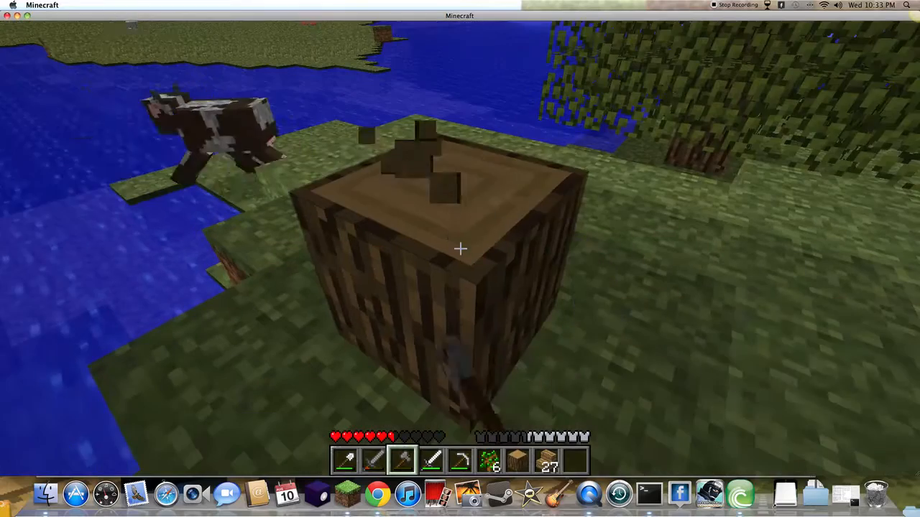
mouse_move(460, 250)
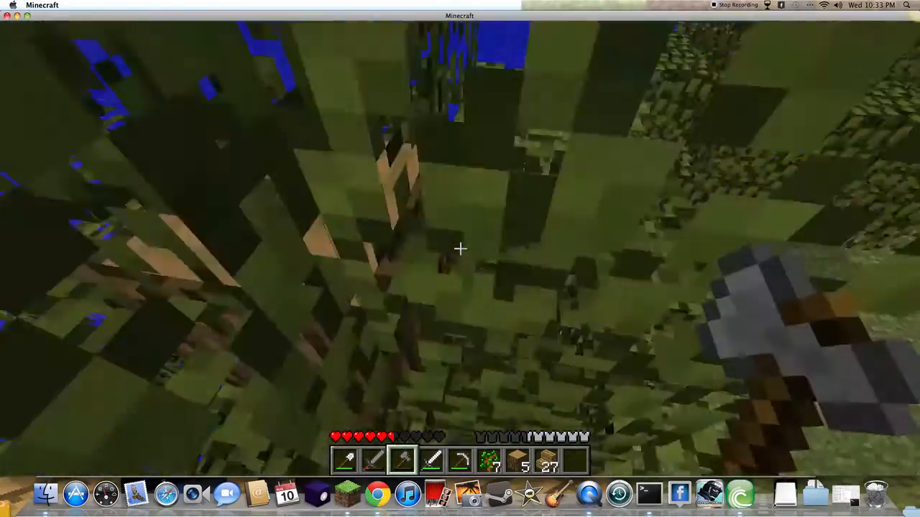
mouse_move(460, 248)
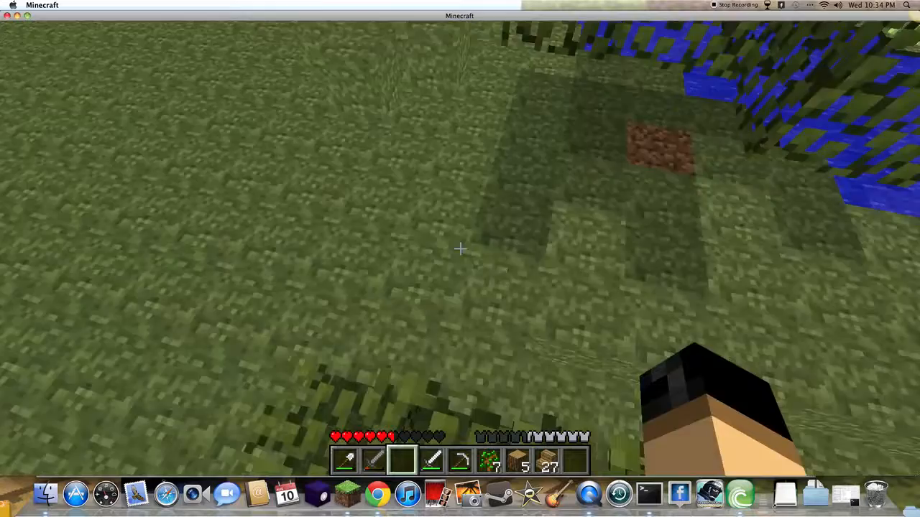
mouse_move(460, 259)
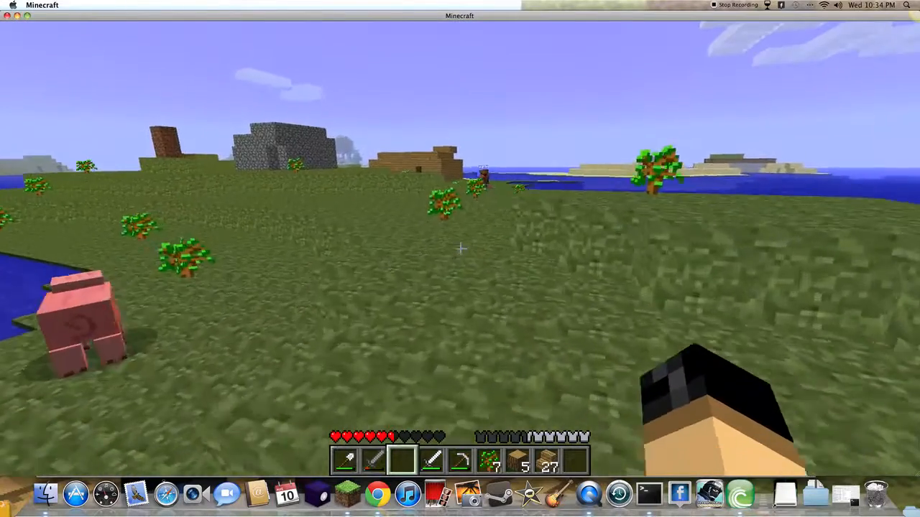
mouse_move(460, 259)
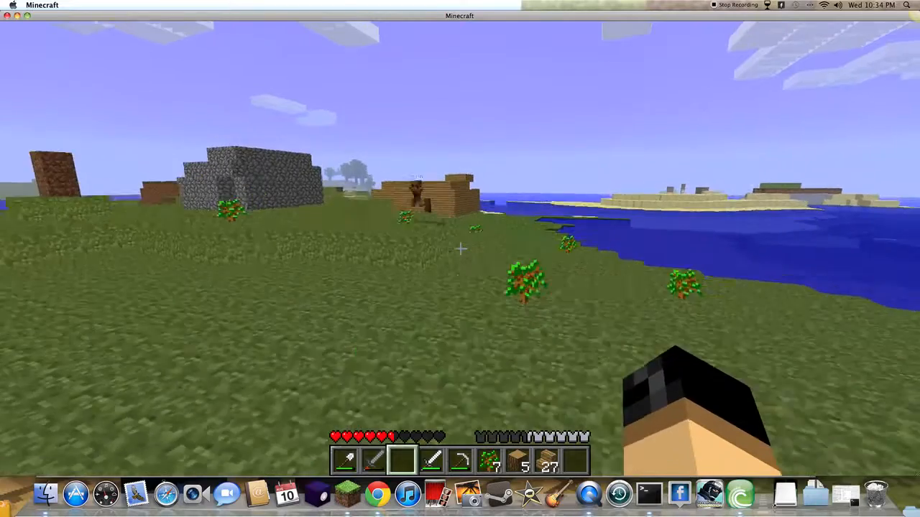
mouse_move(460, 259)
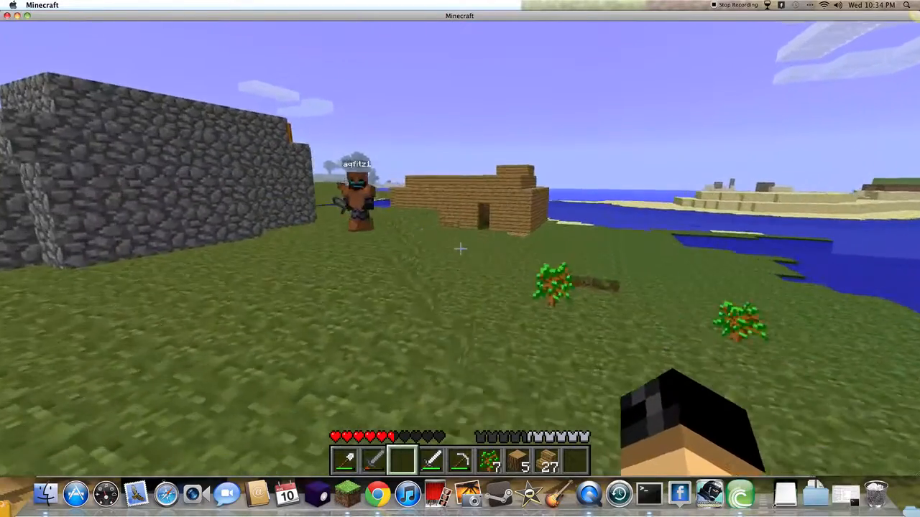
mouse_move(460, 248)
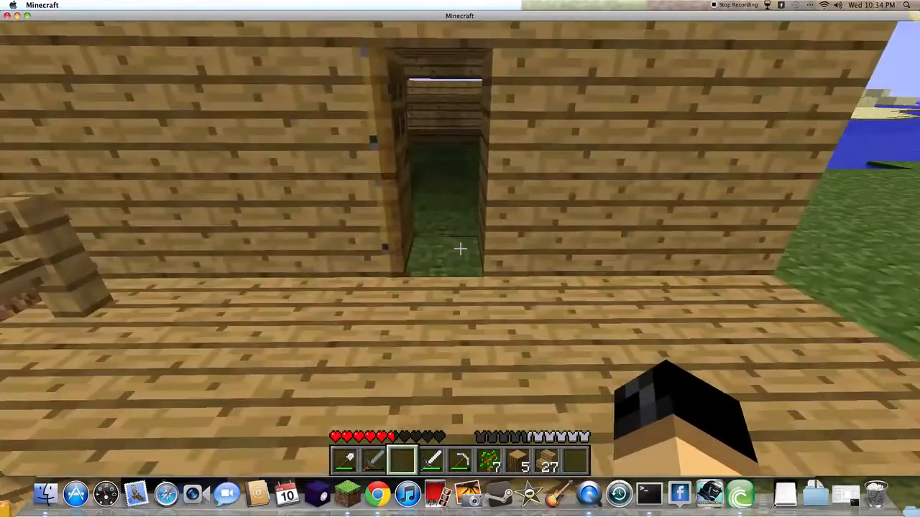
Step: Craft four fences from sticks in the 3x3 crafting grid and collect them
key("e")
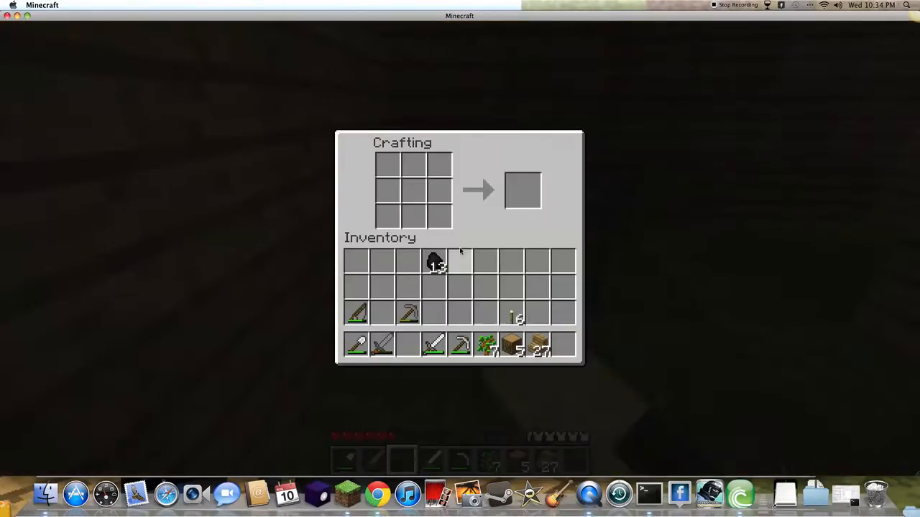
left_click(421, 189)
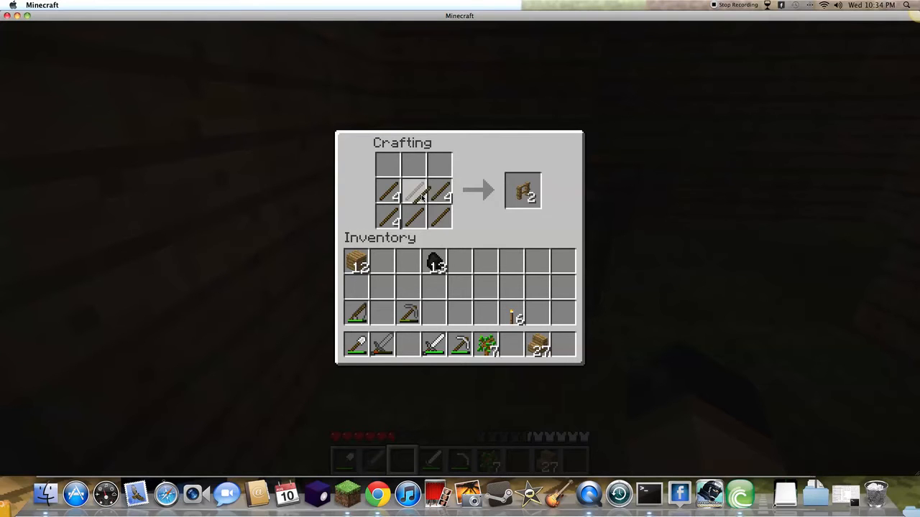
left_click(522, 191)
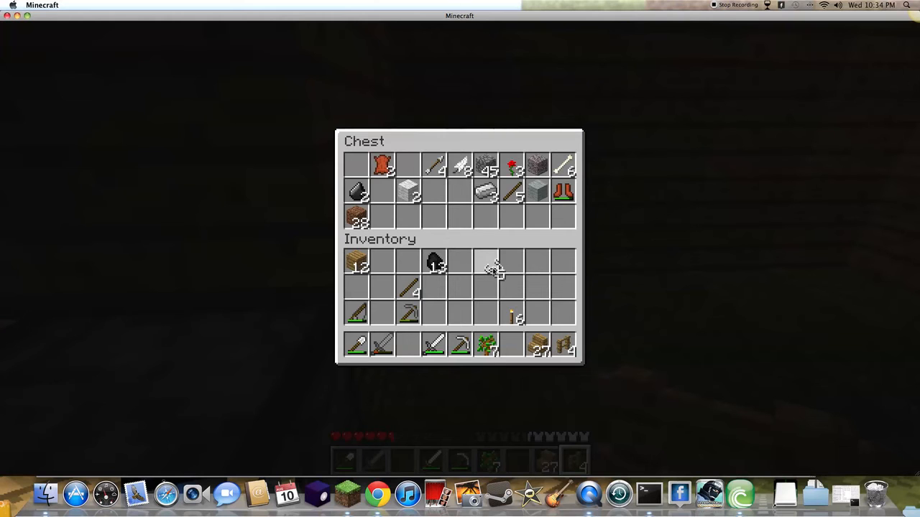
mouse_move(489, 264)
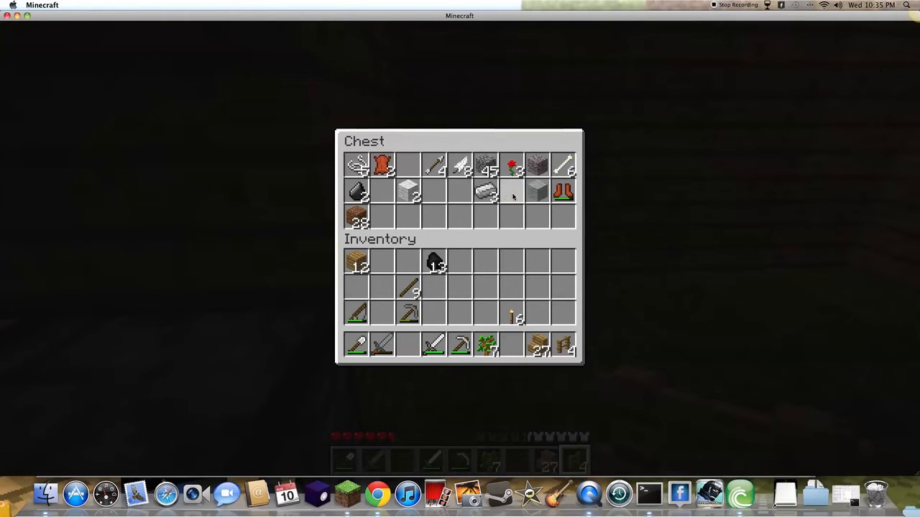
Step: Close the chest, leaving the saddle stored and nine sticks in inventory
key("Escape")
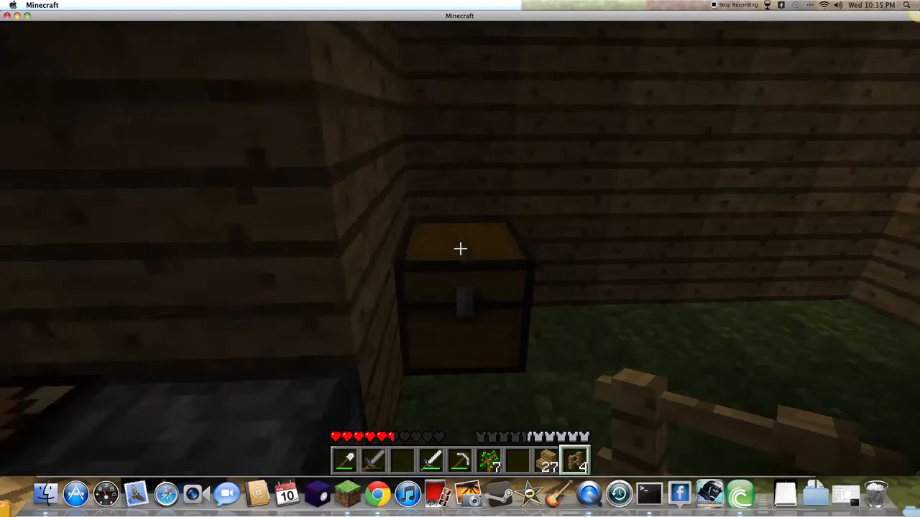
mouse_move(460, 249)
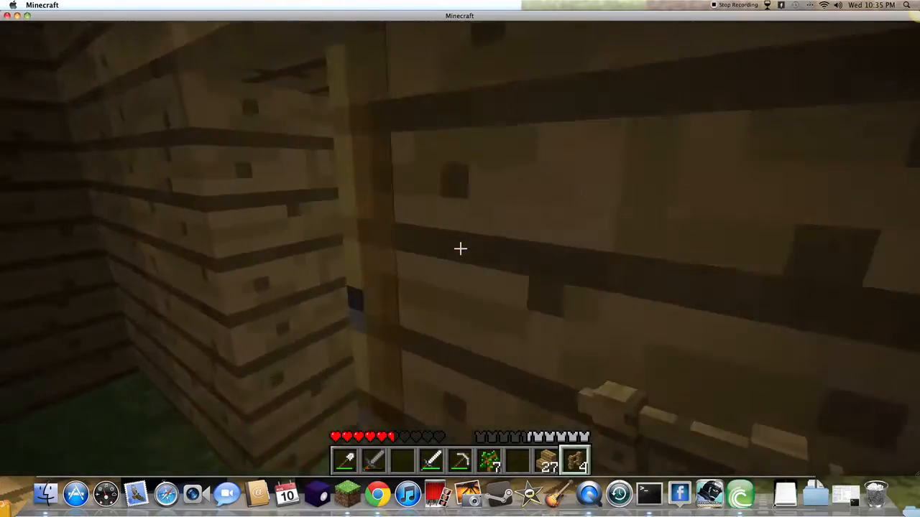
mouse_move(460, 249)
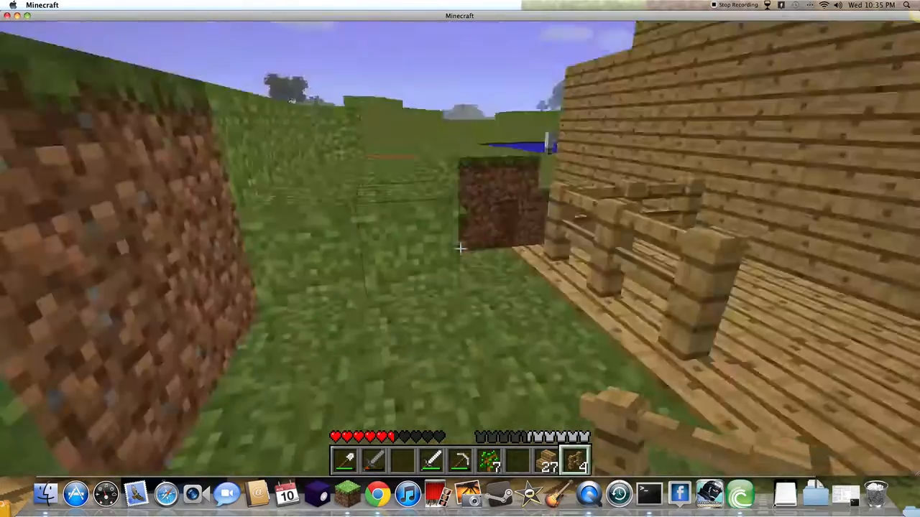
mouse_move(460, 258)
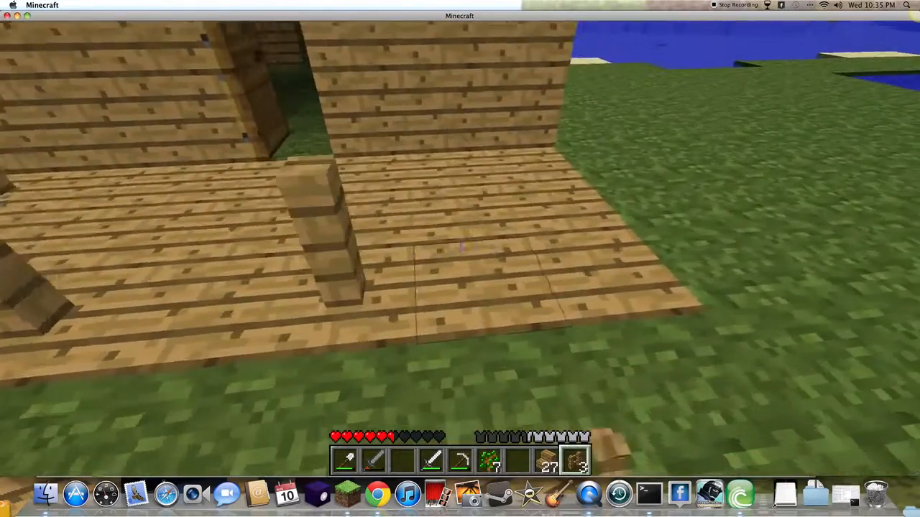
mouse_move(460, 258)
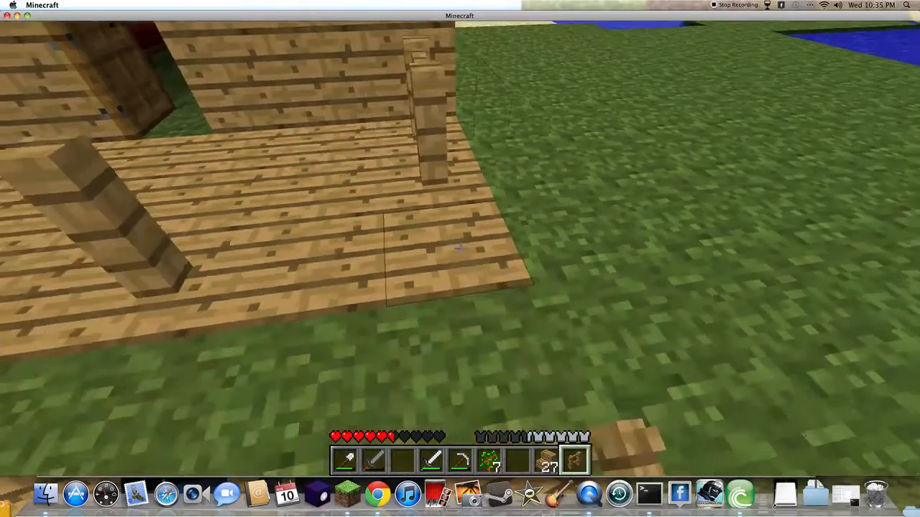
Step: Craft two more fences from sticks and take the four arrows from the chest
key("e")
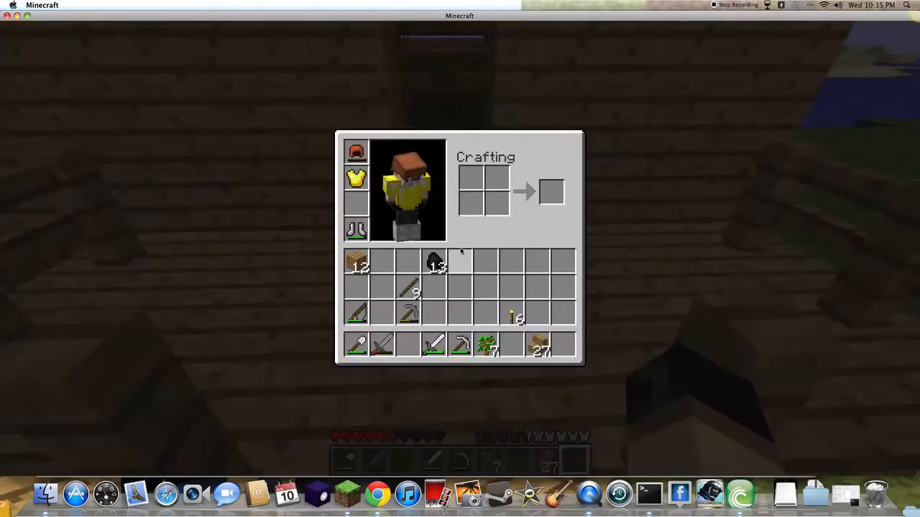
key("escape")
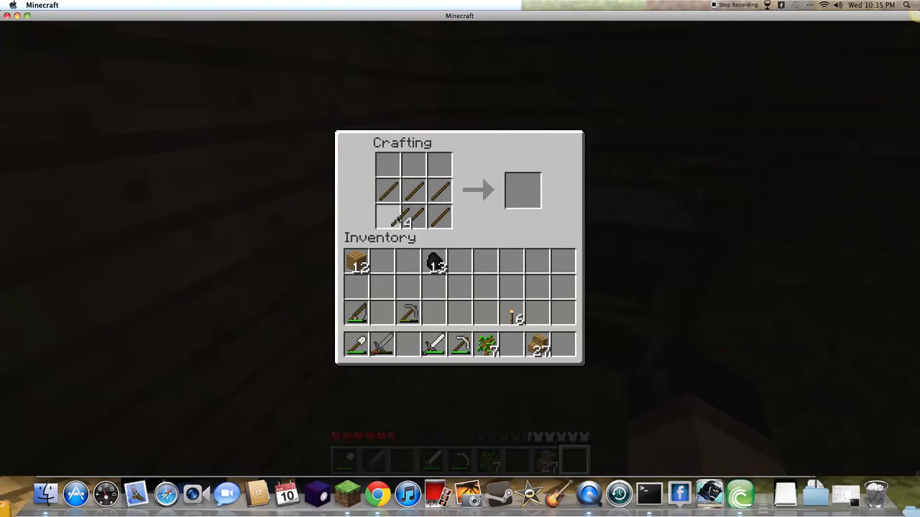
key("escape")
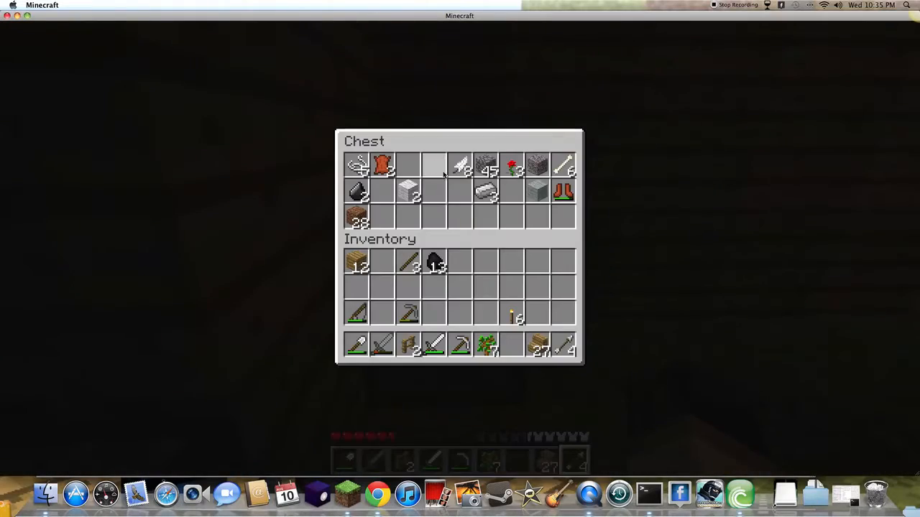
key("escape")
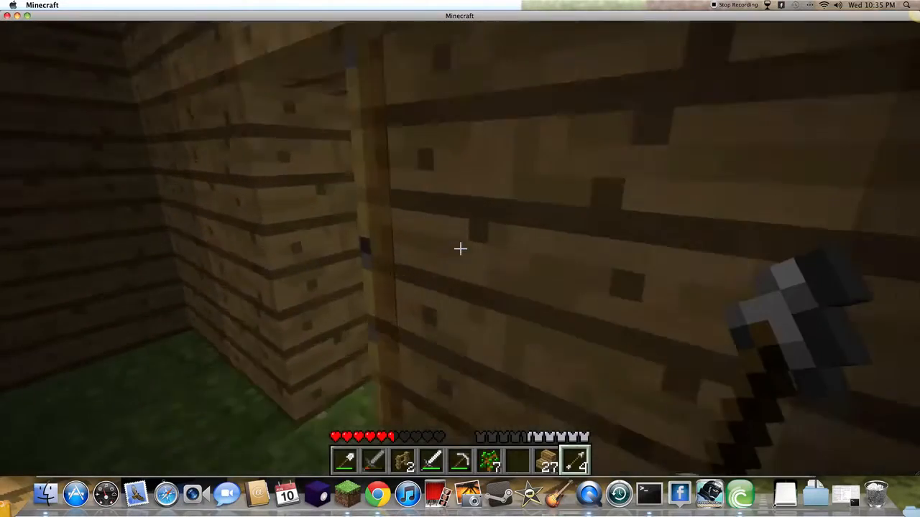
mouse_move(460, 249)
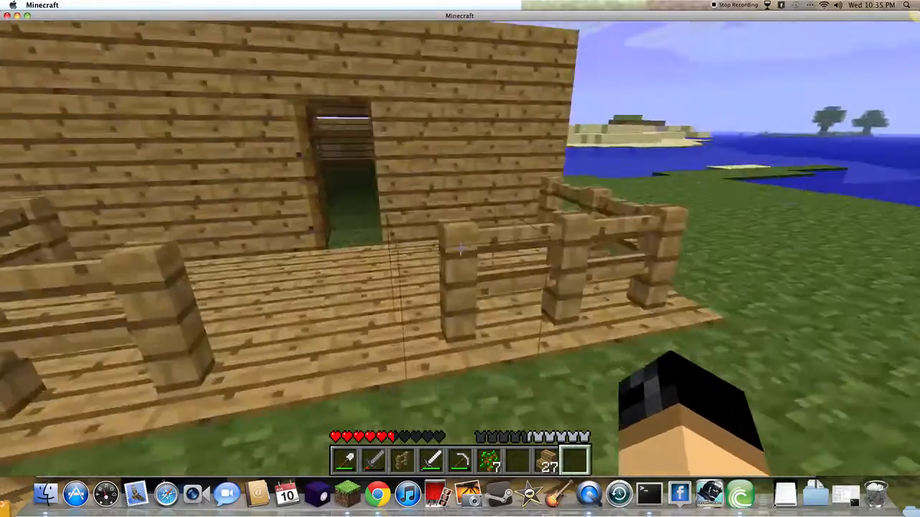
mouse_move(460, 259)
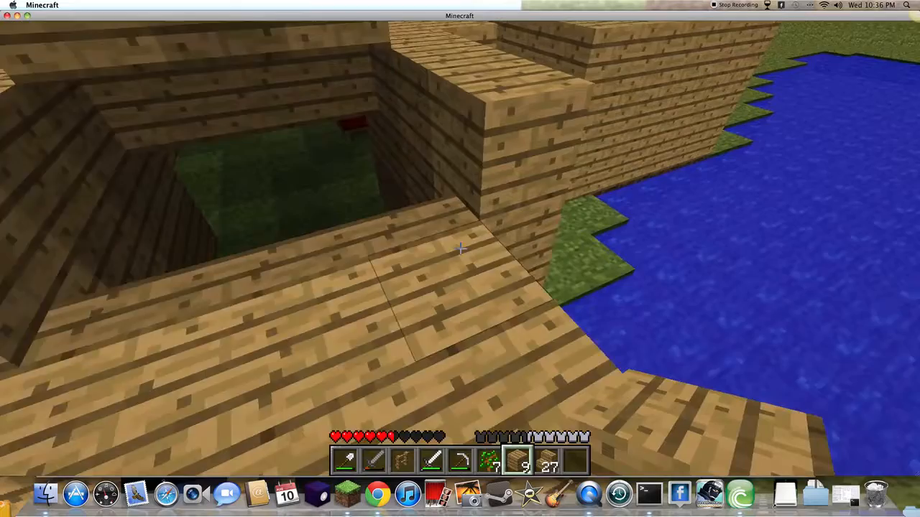
mouse_move(460, 248)
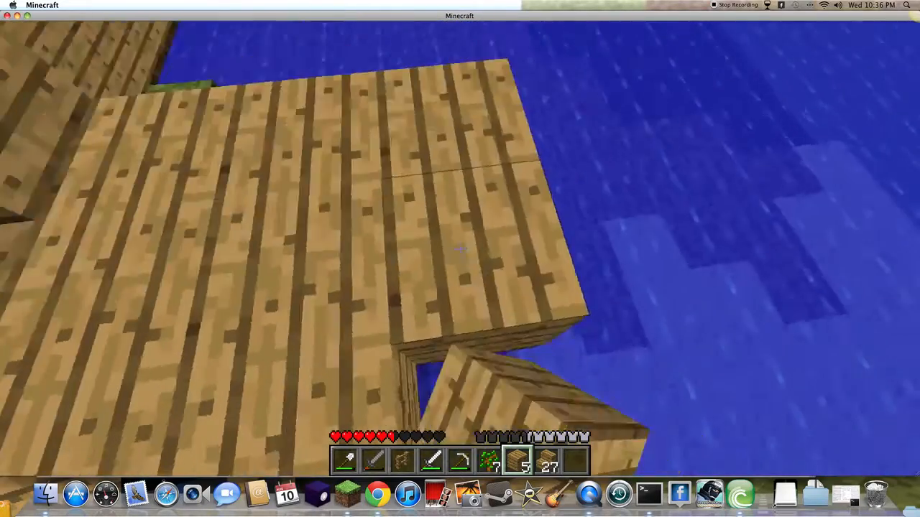
mouse_move(460, 248)
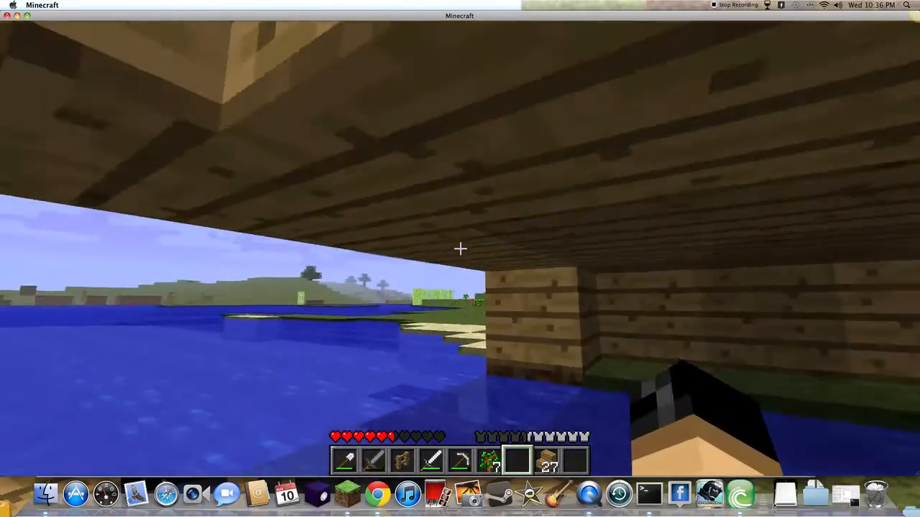
mouse_move(460, 249)
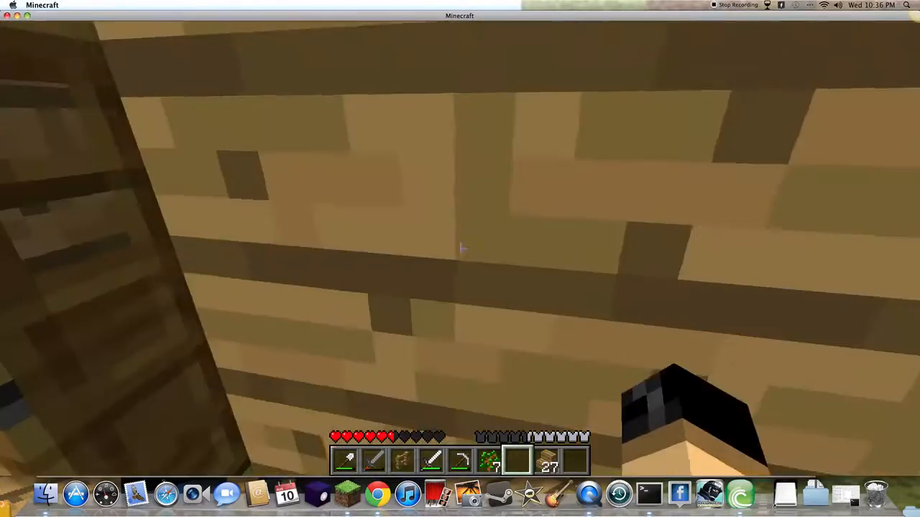
mouse_move(460, 248)
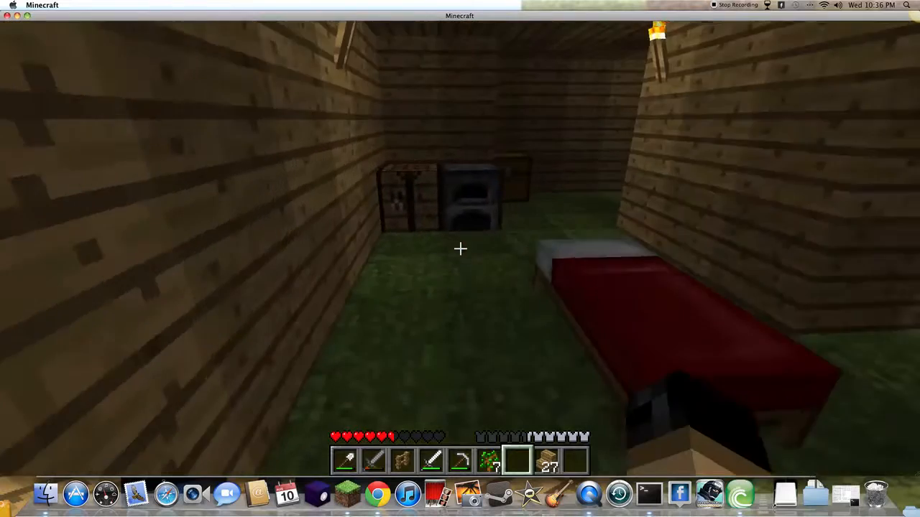
mouse_move(460, 249)
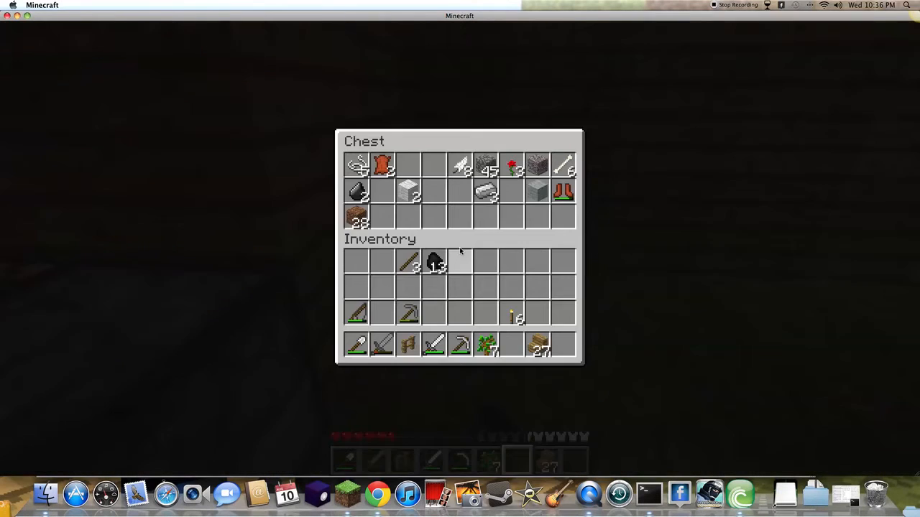
key("Escape")
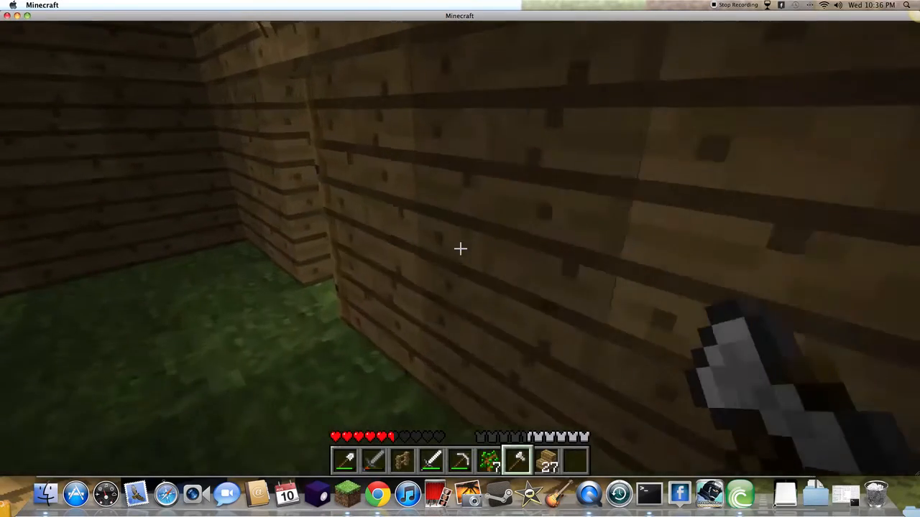
mouse_move(460, 248)
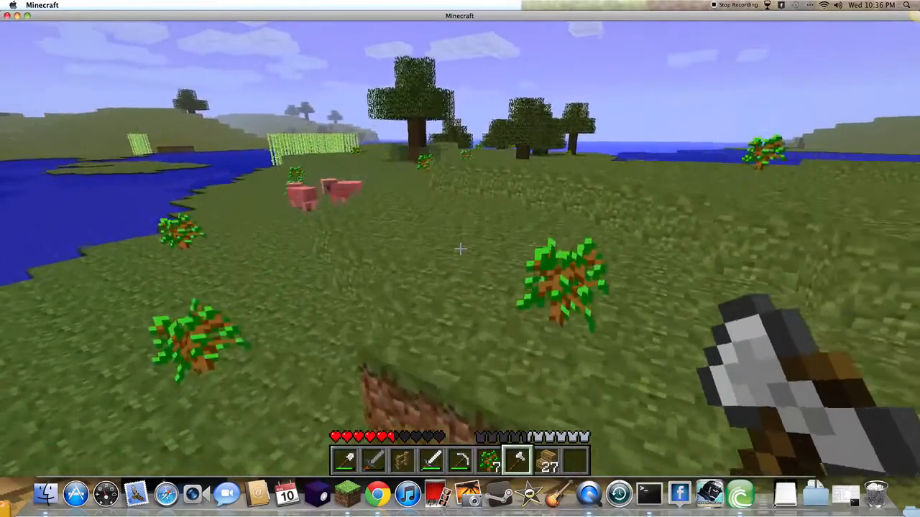
mouse_move(460, 259)
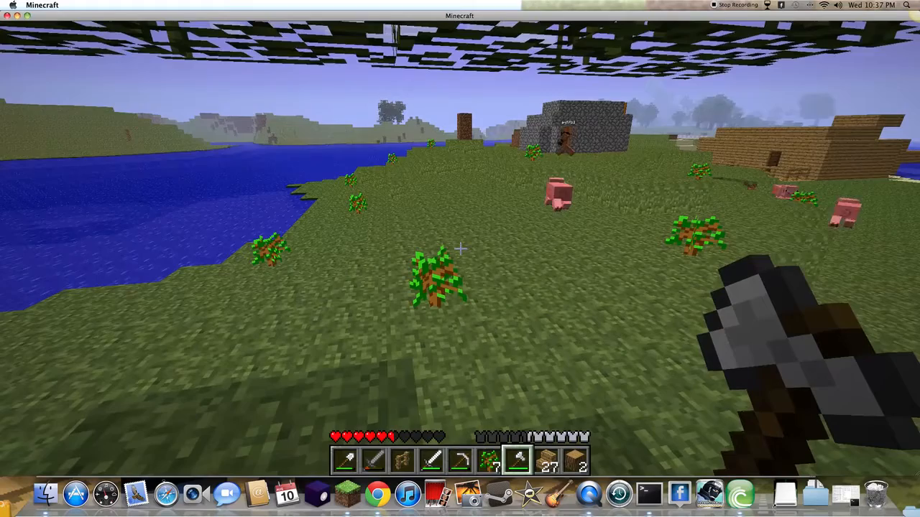
Step: Chop trees by the water until logs reach fourteen and saplings thirteen, then open the inventory
key("e")
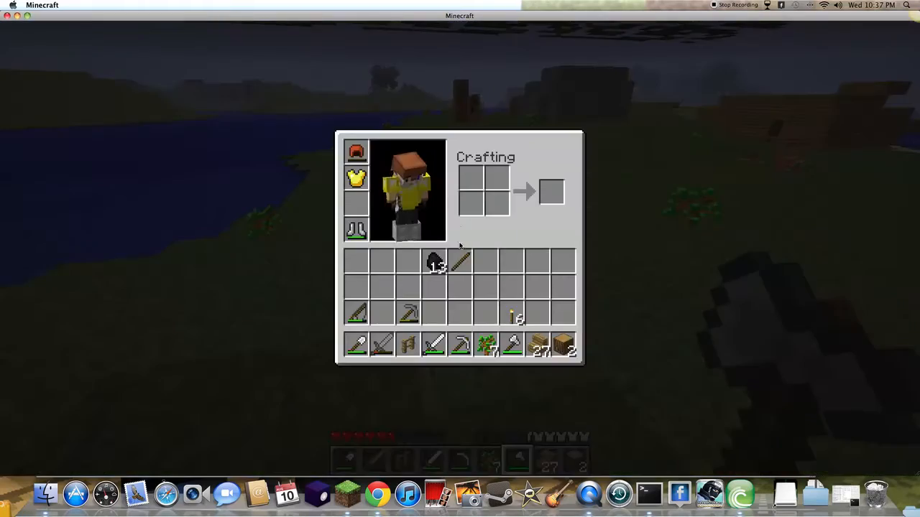
key("escape")
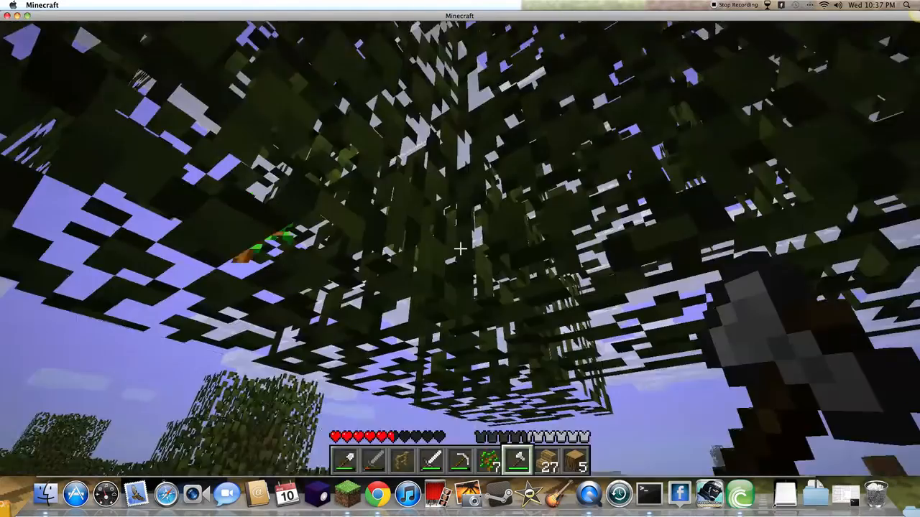
mouse_move(460, 248)
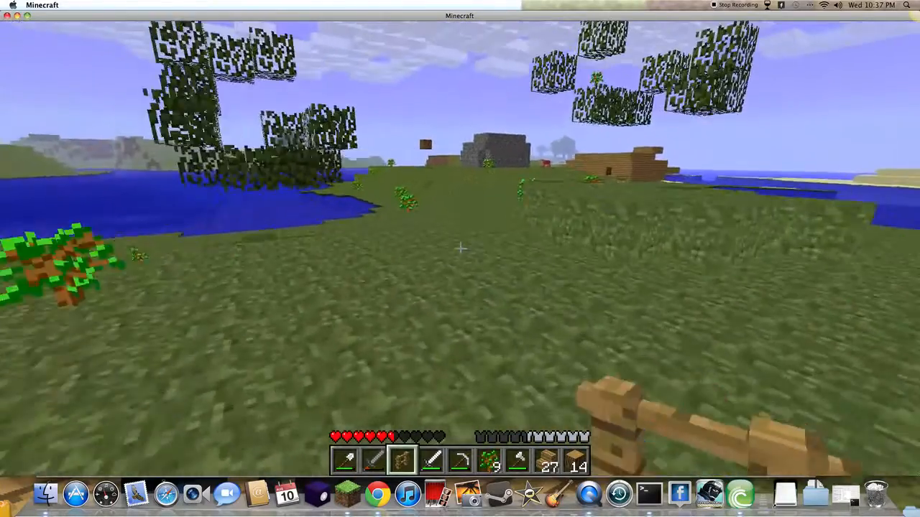
mouse_move(460, 258)
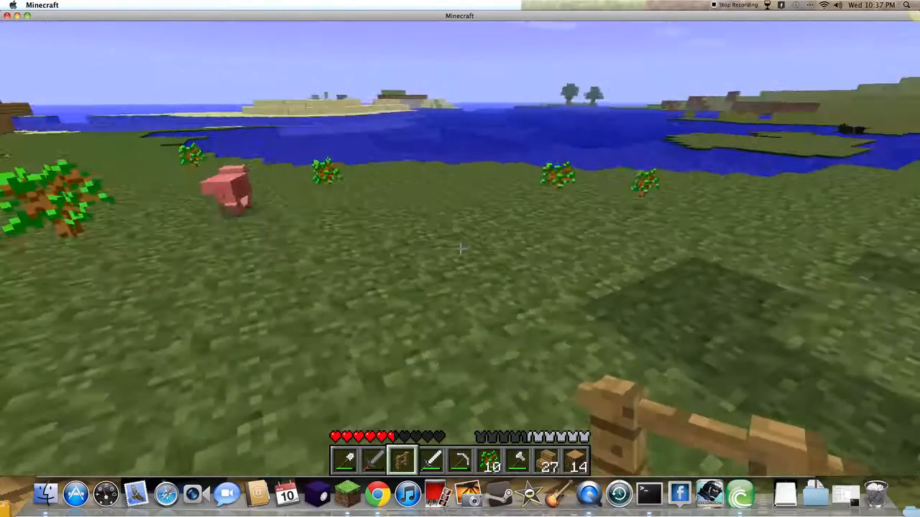
mouse_move(460, 259)
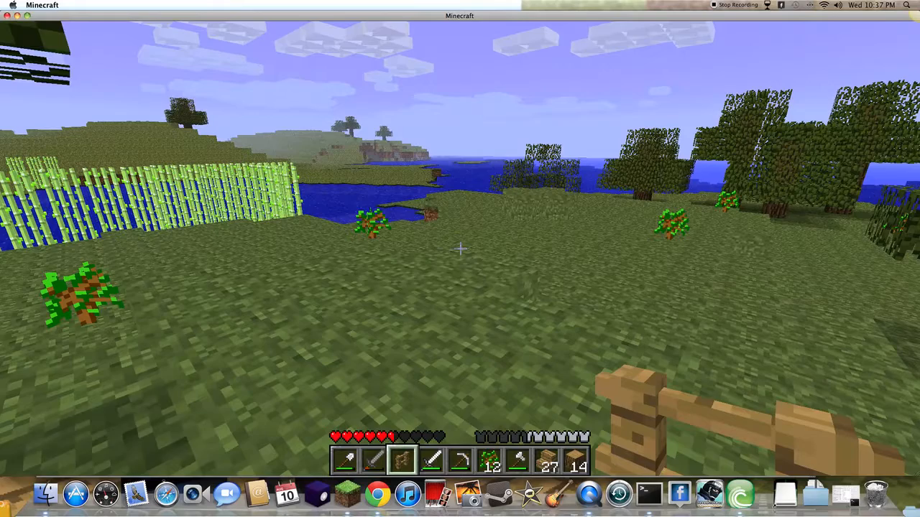
mouse_move(460, 248)
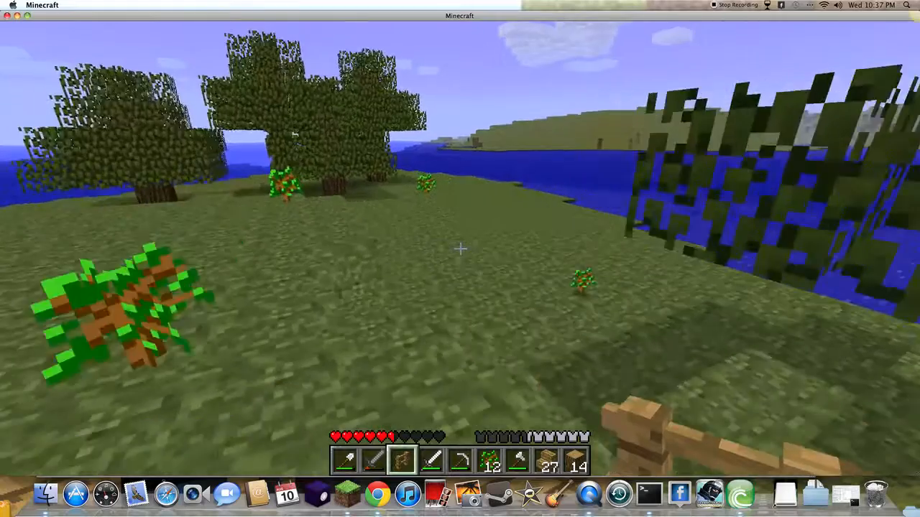
key("e")
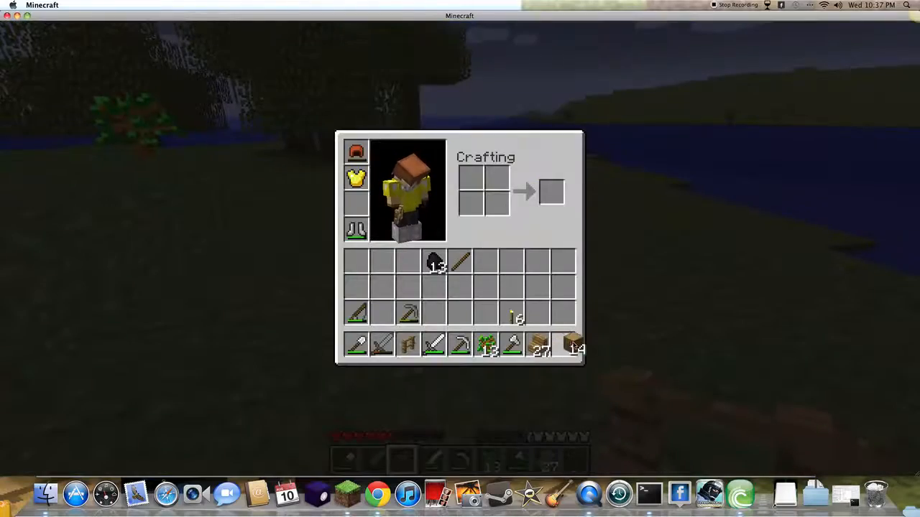
Step: Convert the fourteen logs into fifty-six planks and plant saplings beside the water
left_click(498, 203)
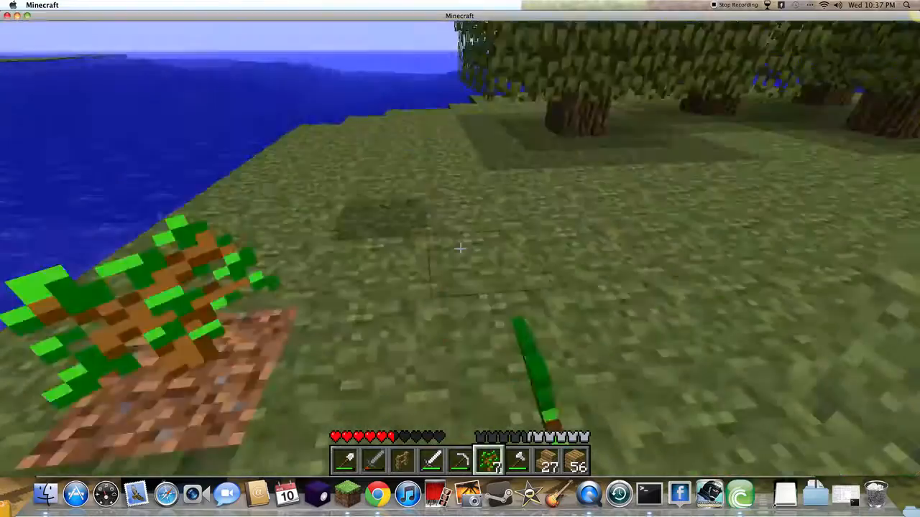
mouse_move(460, 259)
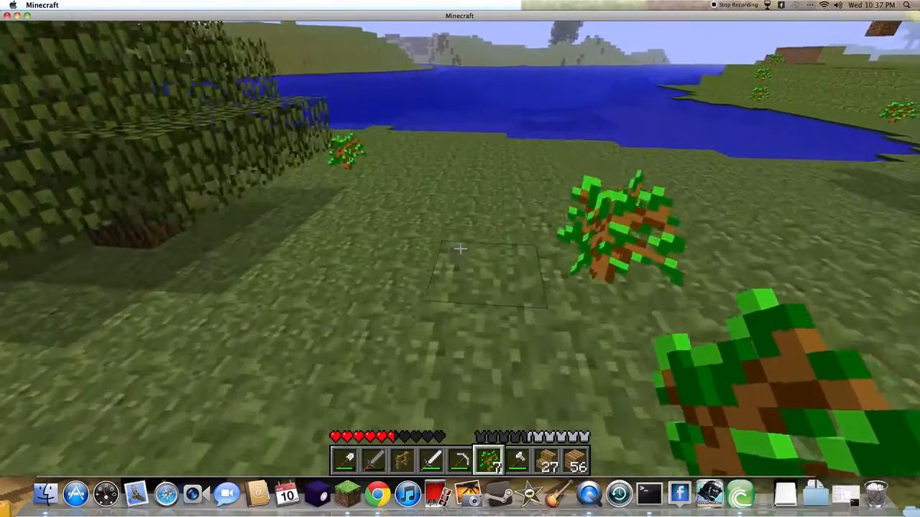
mouse_move(460, 248)
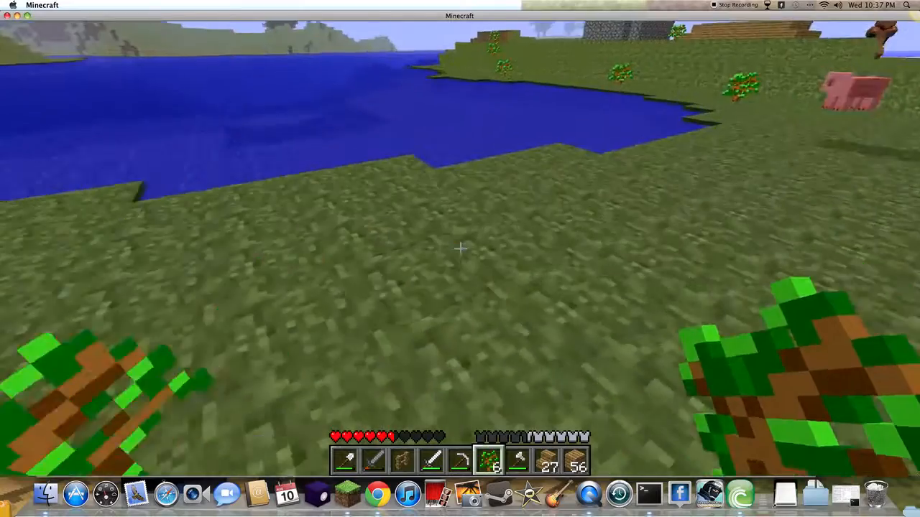
mouse_move(460, 249)
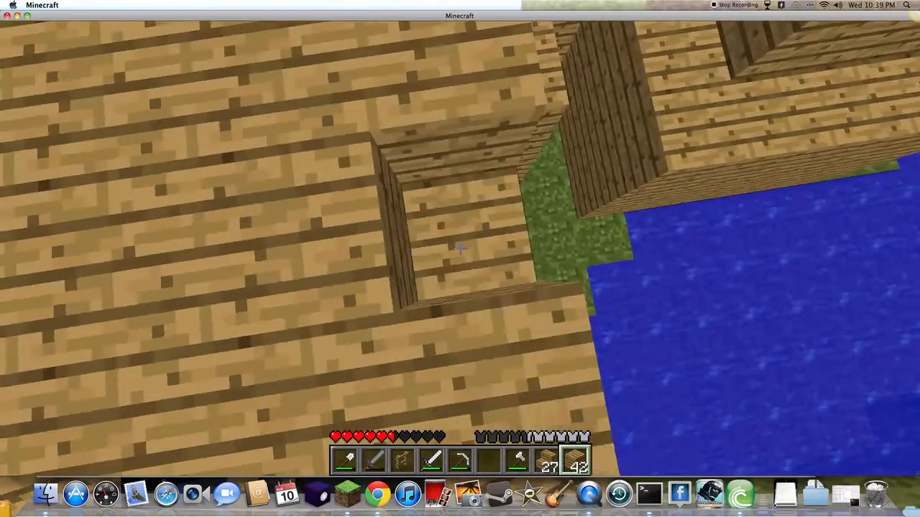
mouse_move(460, 259)
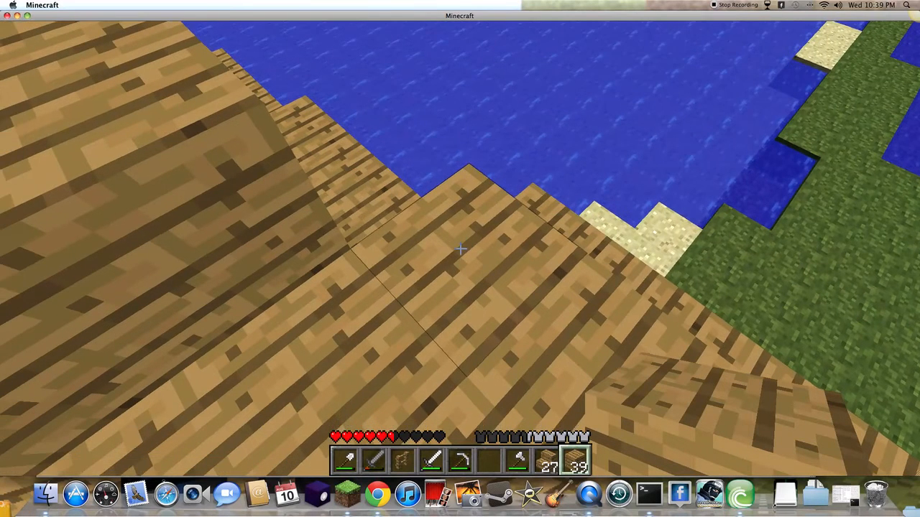
Step: Place twenty planks onto the house, leaving thirty-six planks
key("e")
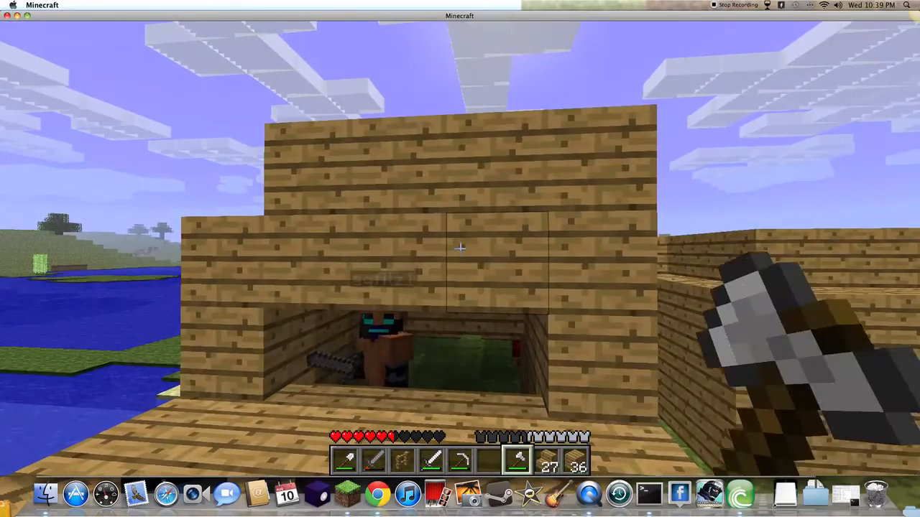
mouse_move(460, 258)
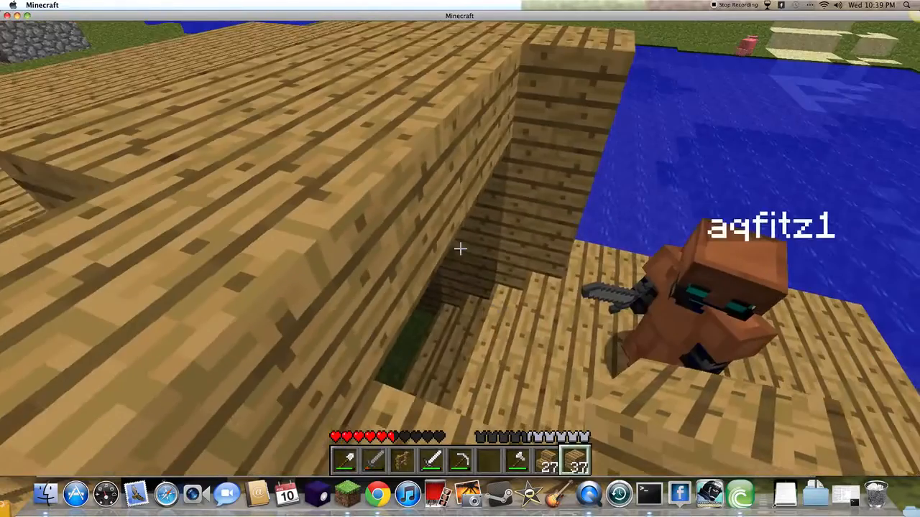
mouse_move(460, 259)
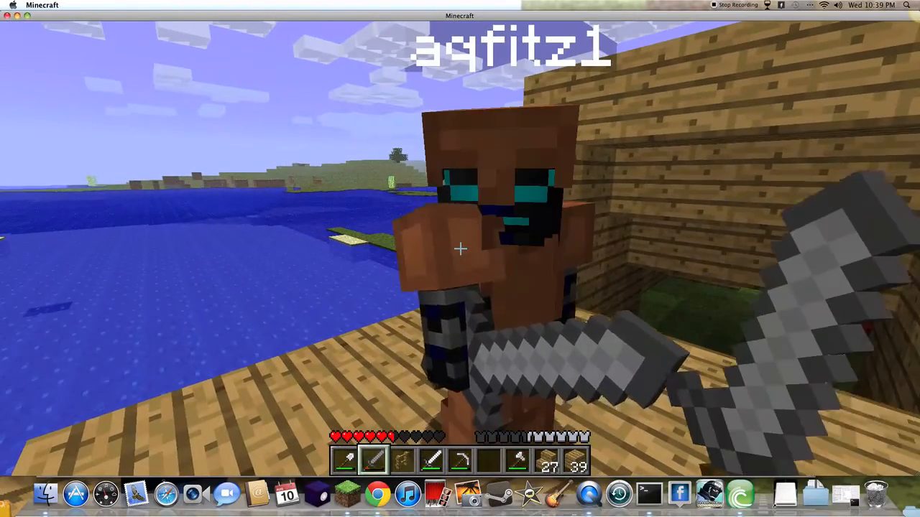
key("e")
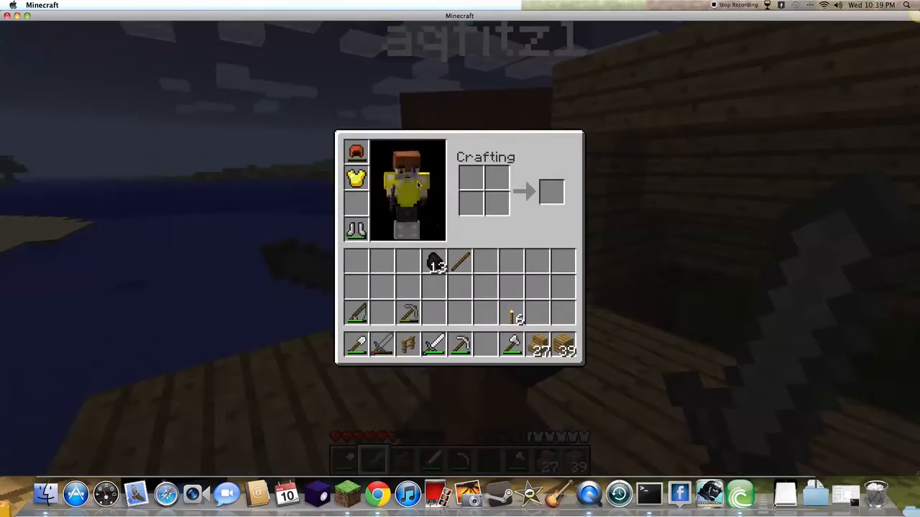
key("escape")
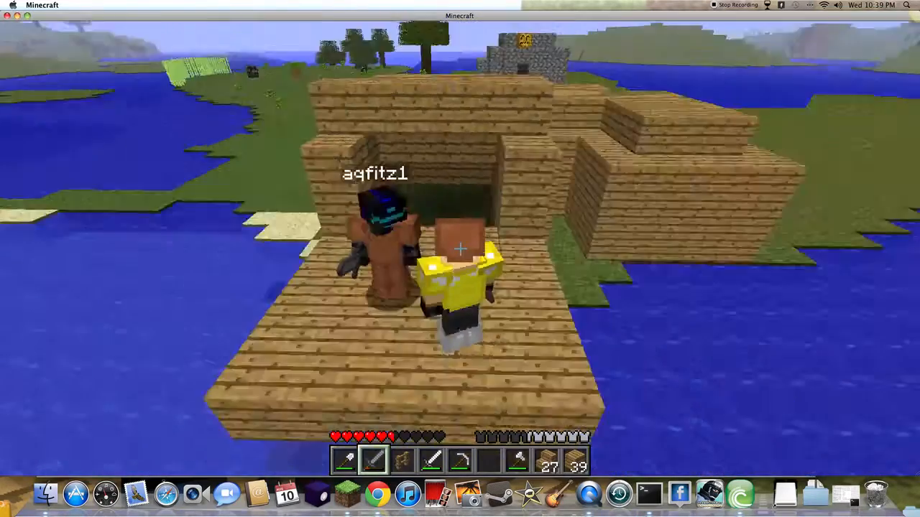
key("e")
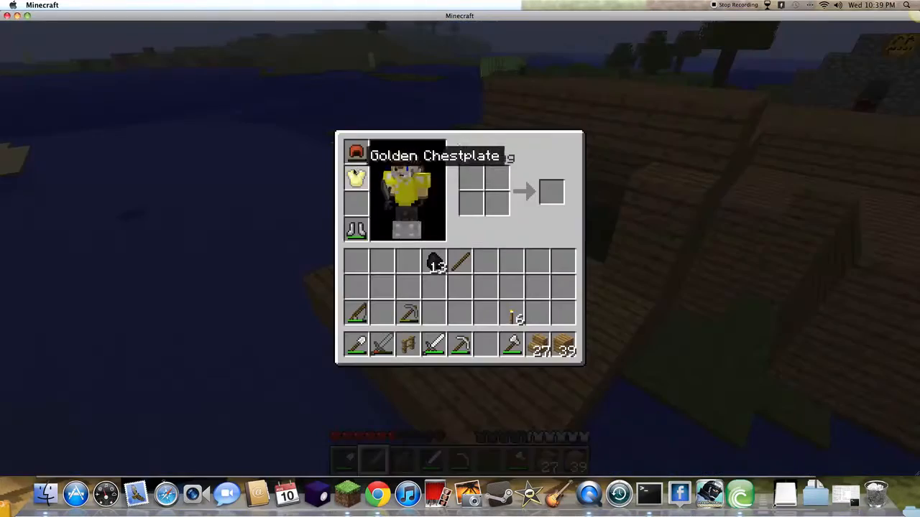
key("escape")
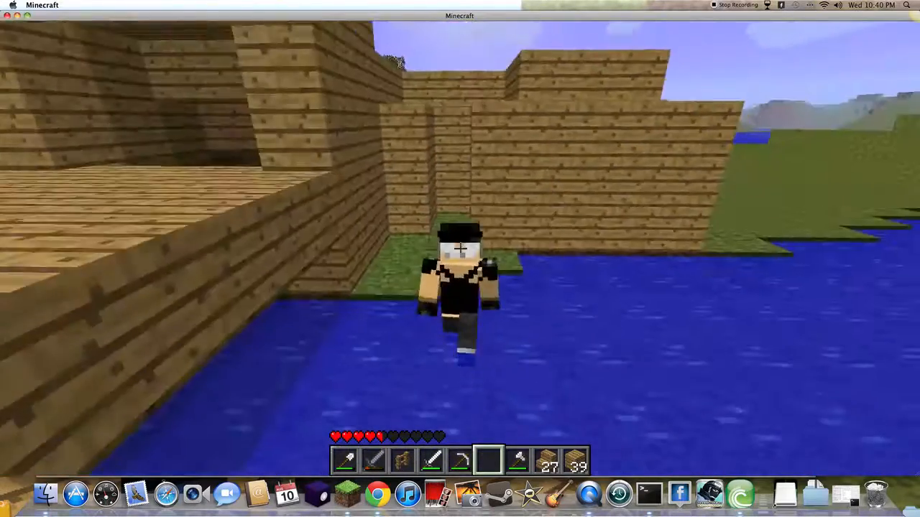
mouse_move(460, 259)
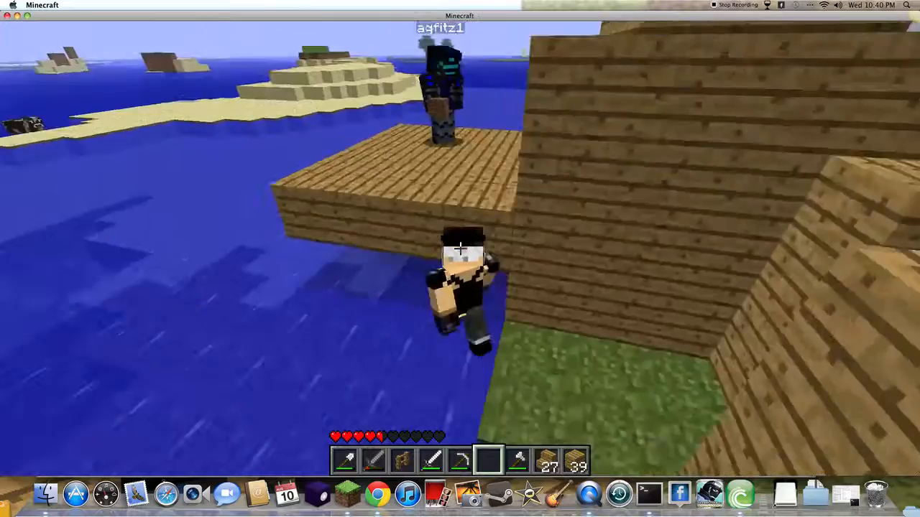
Step: Pause with Esc to show the Game menu over the plank house and deck
key("Escape")
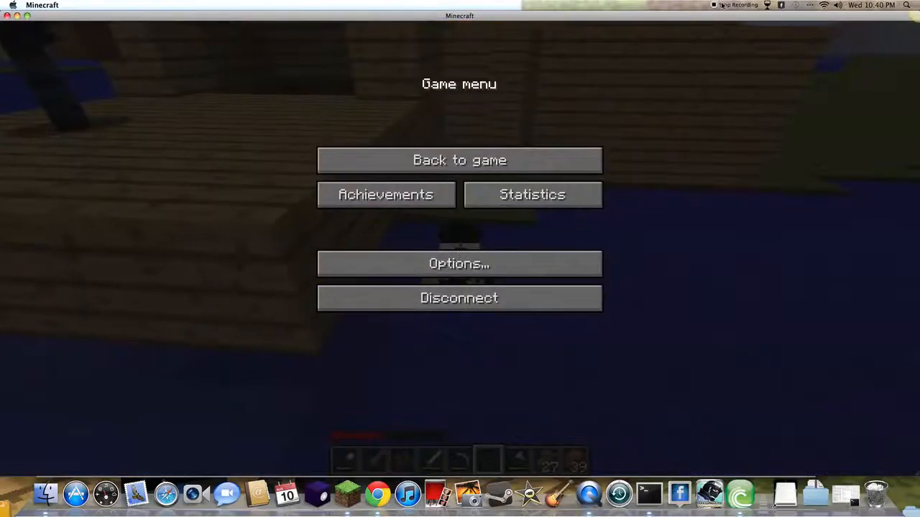